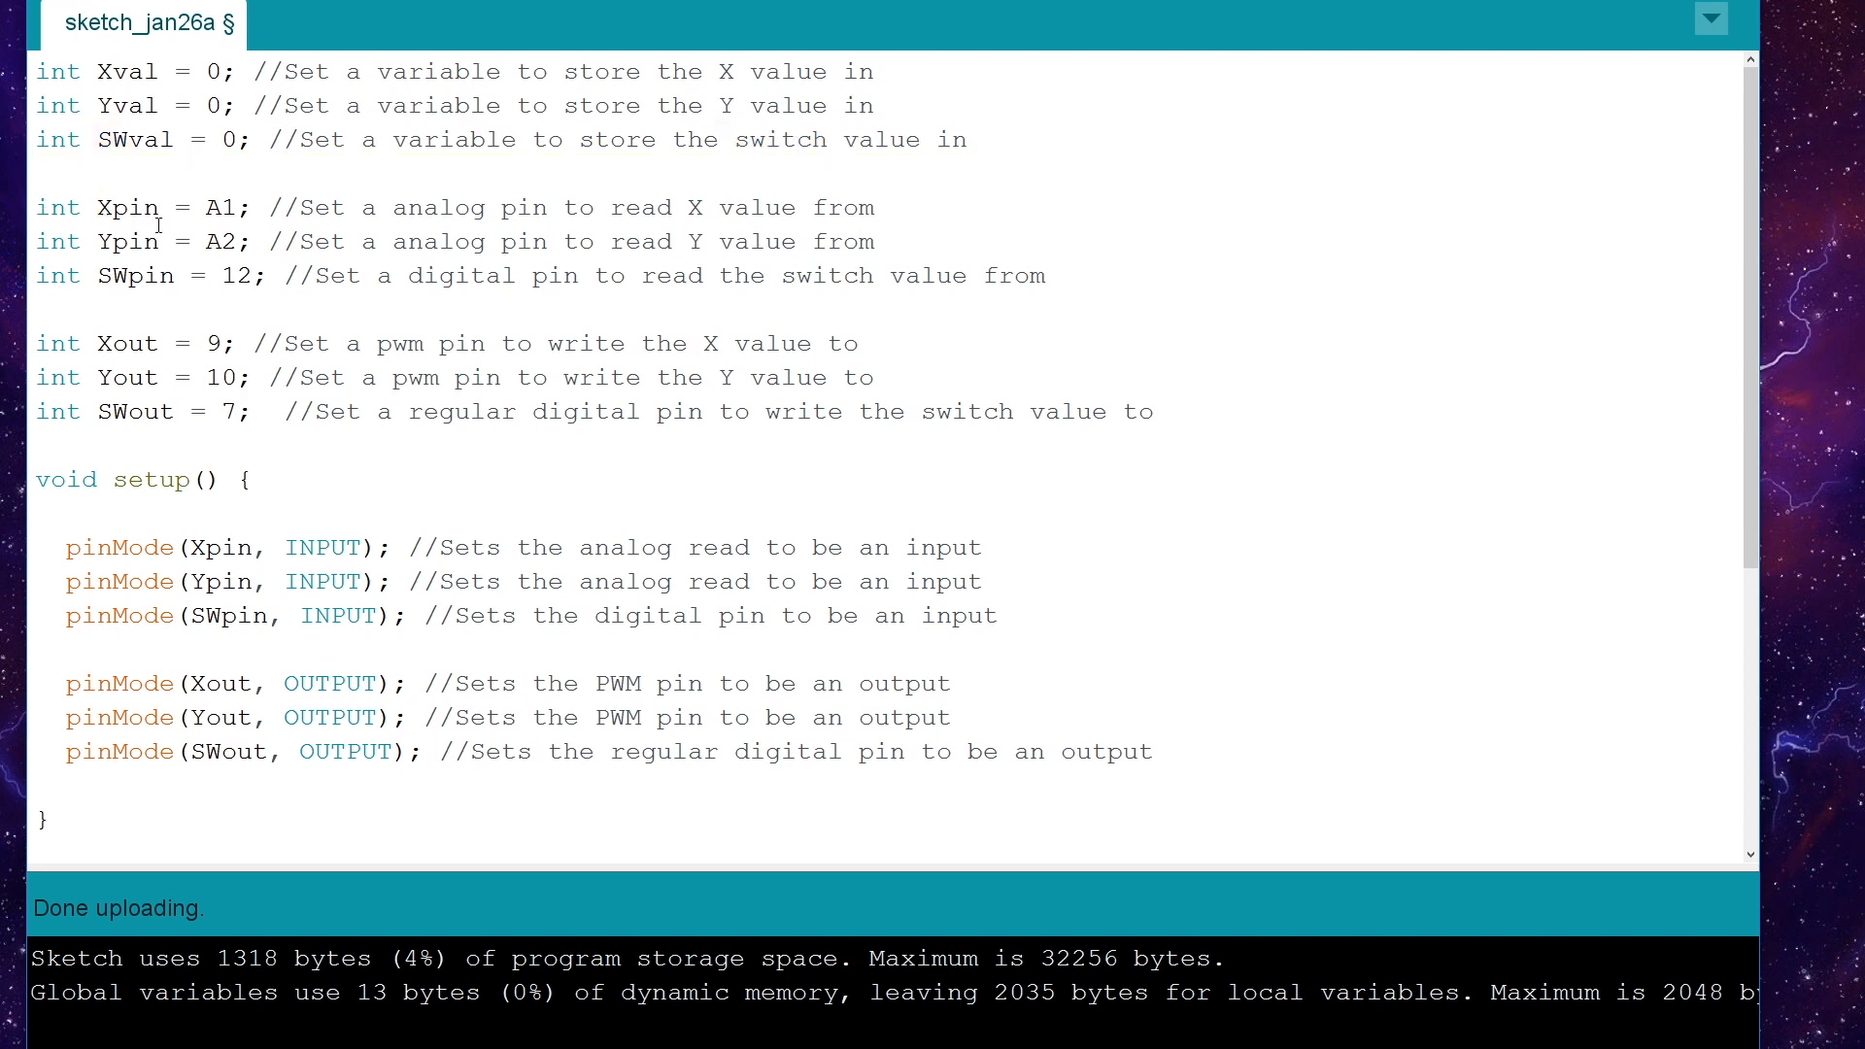
{"action": "scroll", "scroll_direction": "down", "scroll_amount": 3}
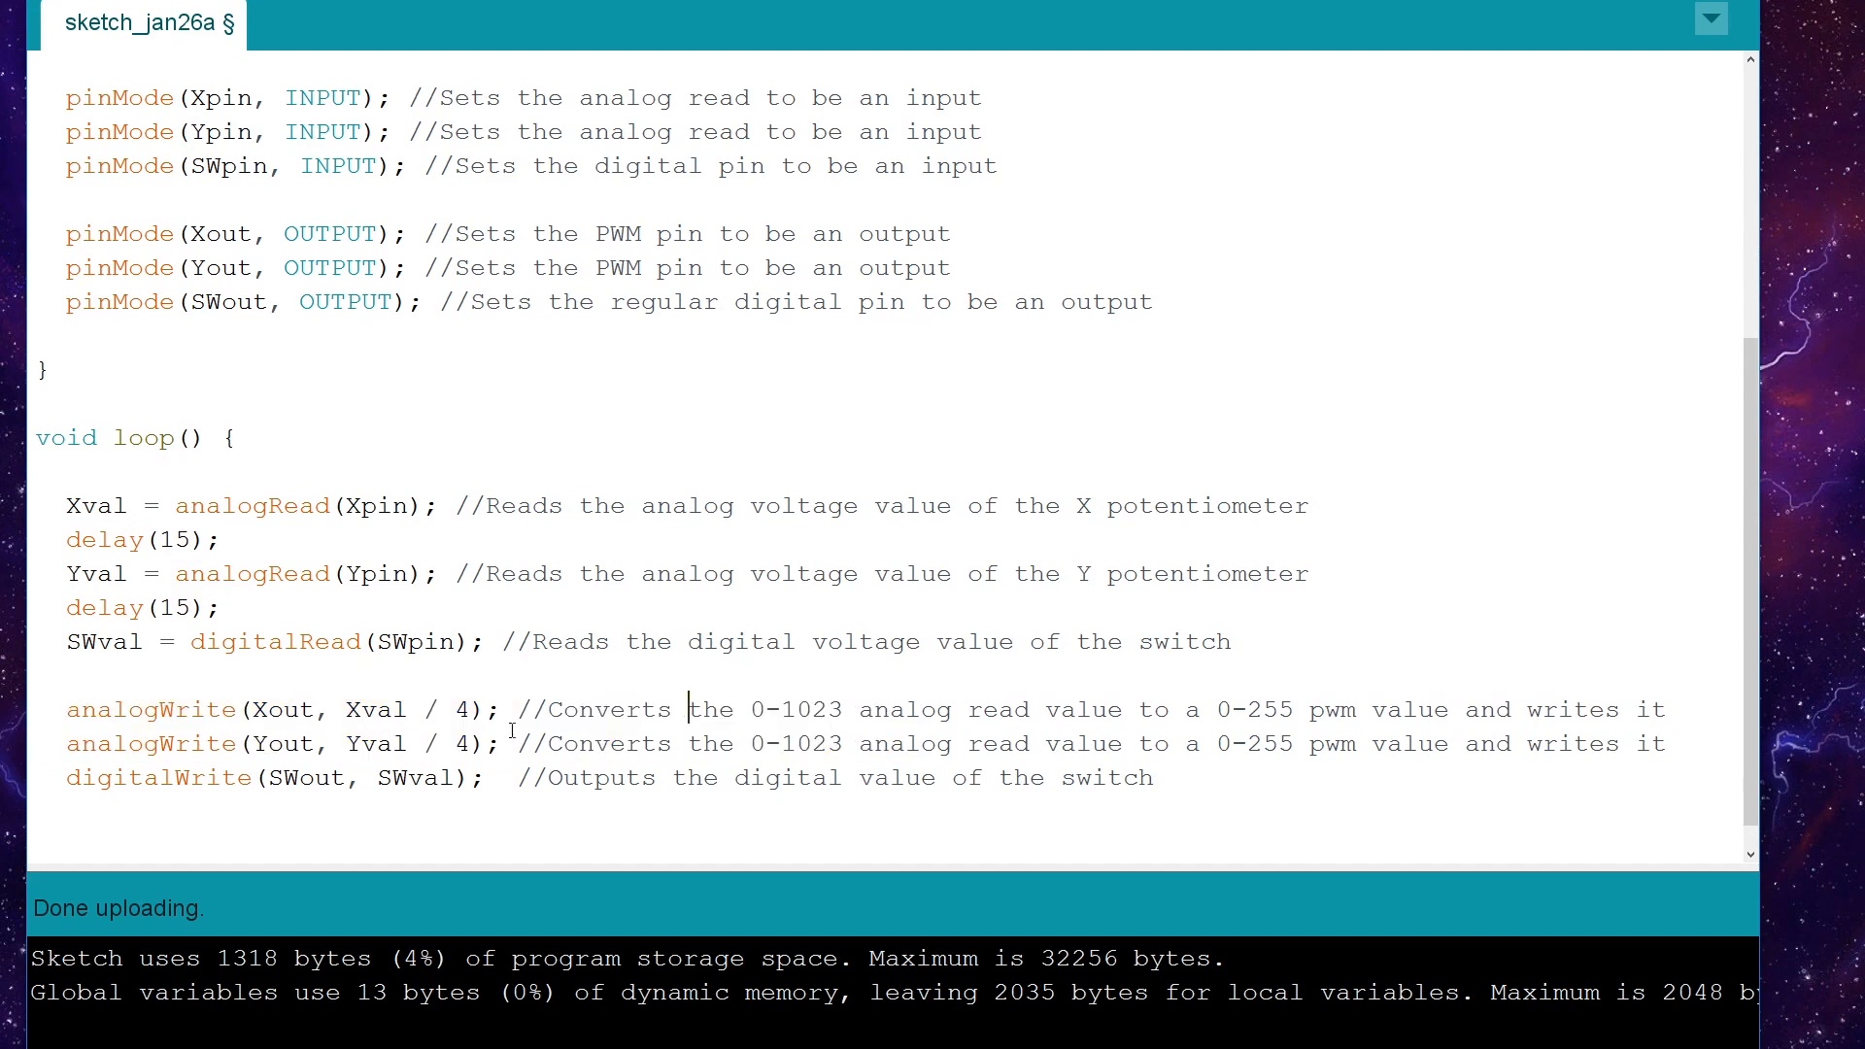
{"action": "double_click", "coordinate": [758, 710]}
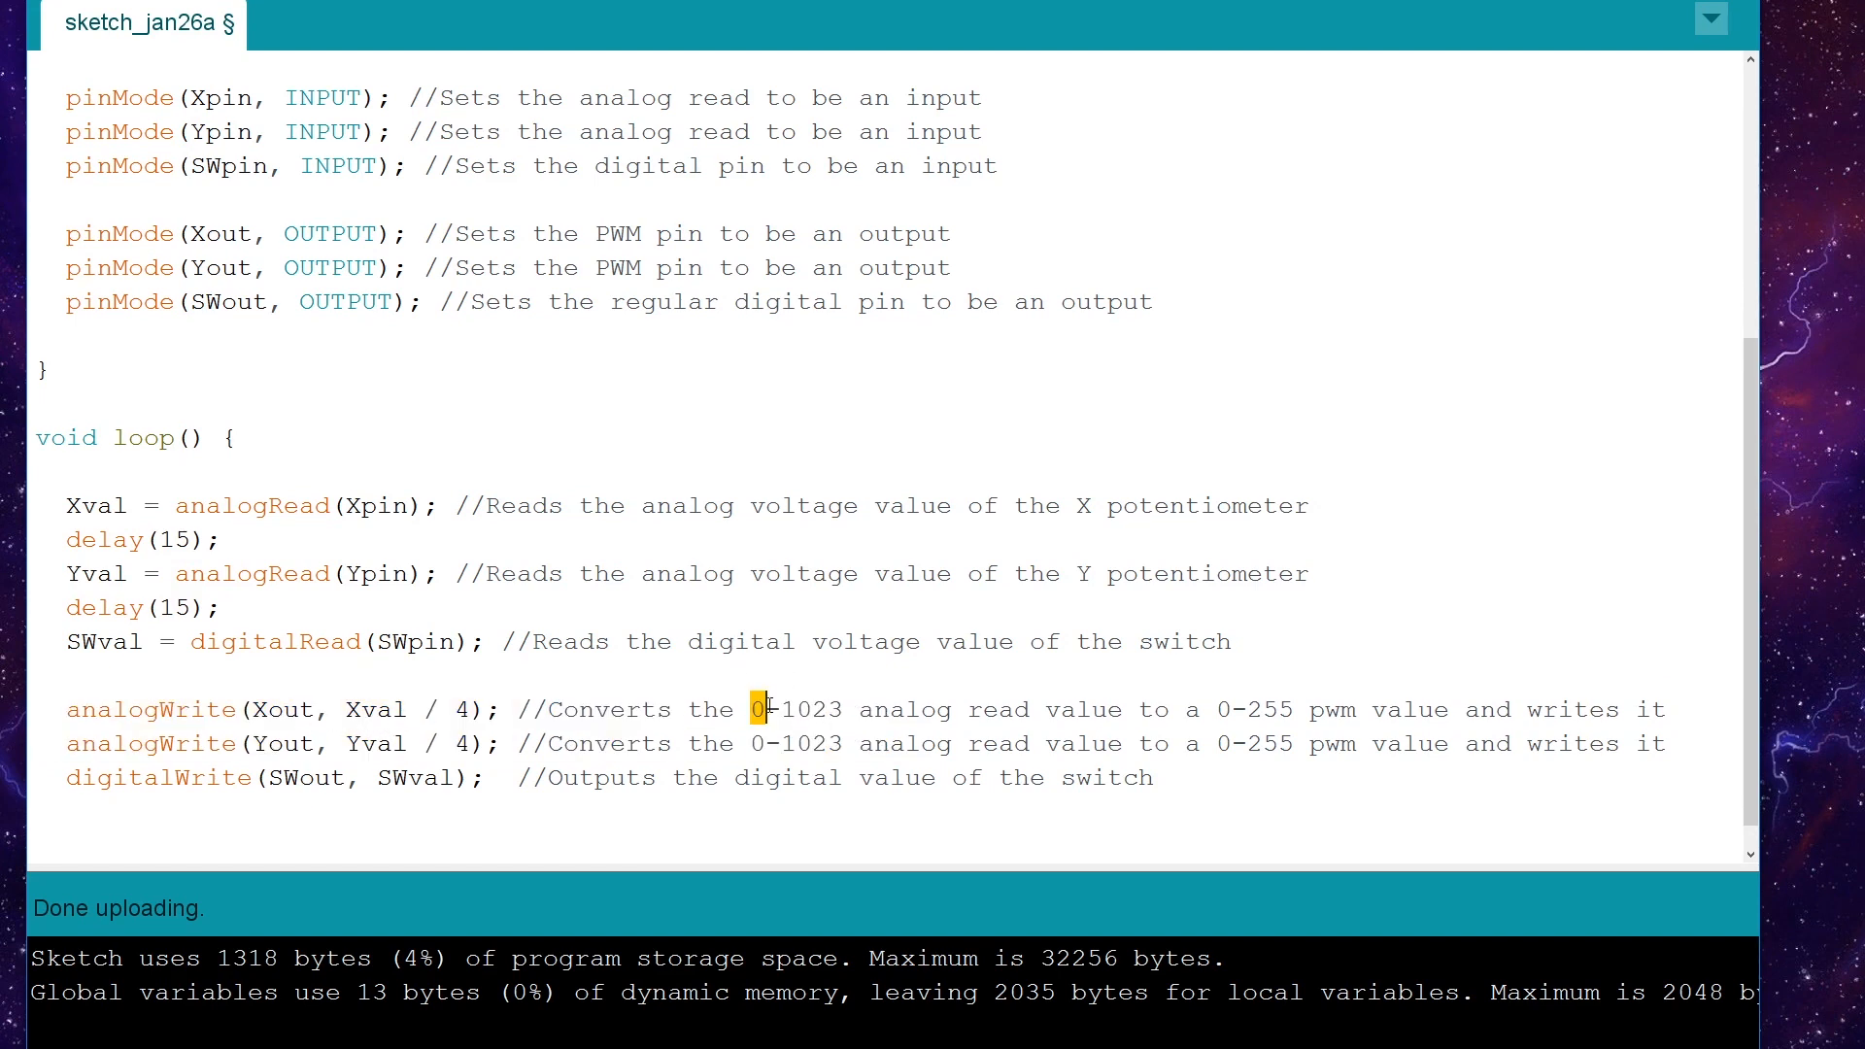